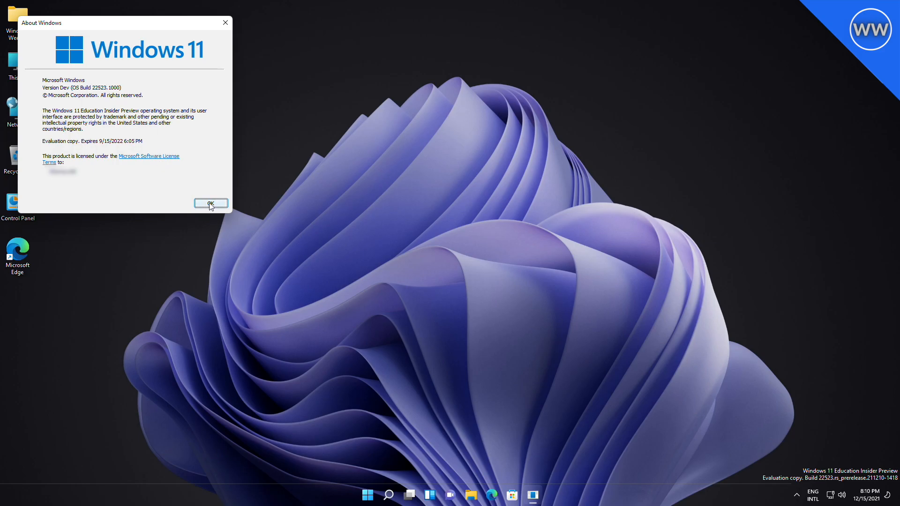
# - Dismiss the About Windows box, then view the virtual desktops overview and taskbar window
pyautogui.click(211, 204)
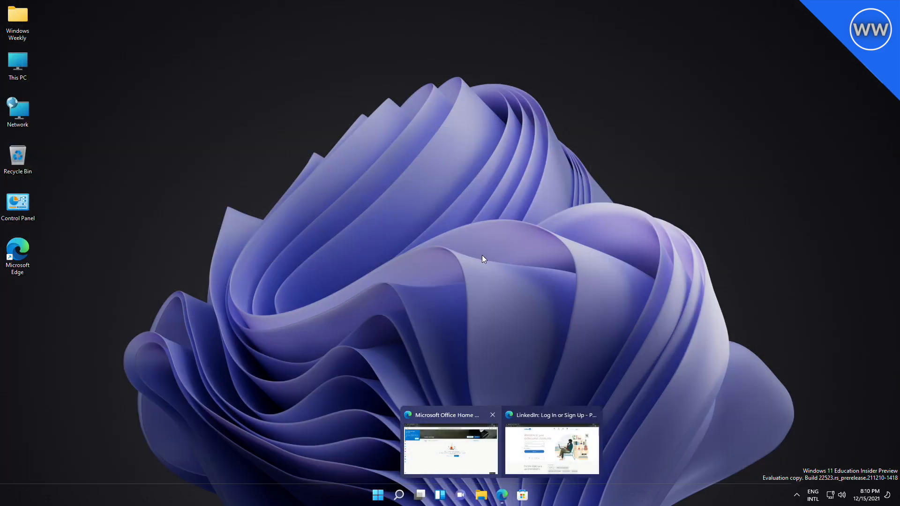
pyautogui.click(439, 495)
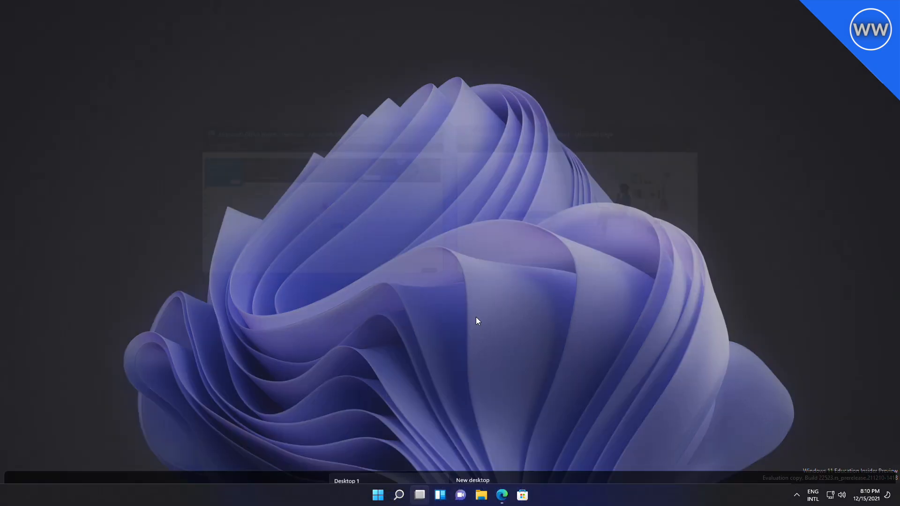
pyautogui.click(419, 495)
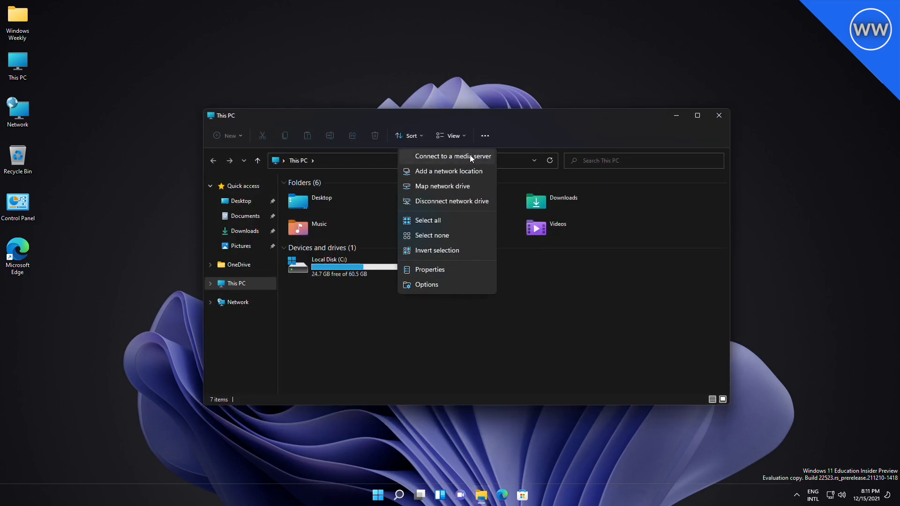
pyautogui.moveTo(473, 162)
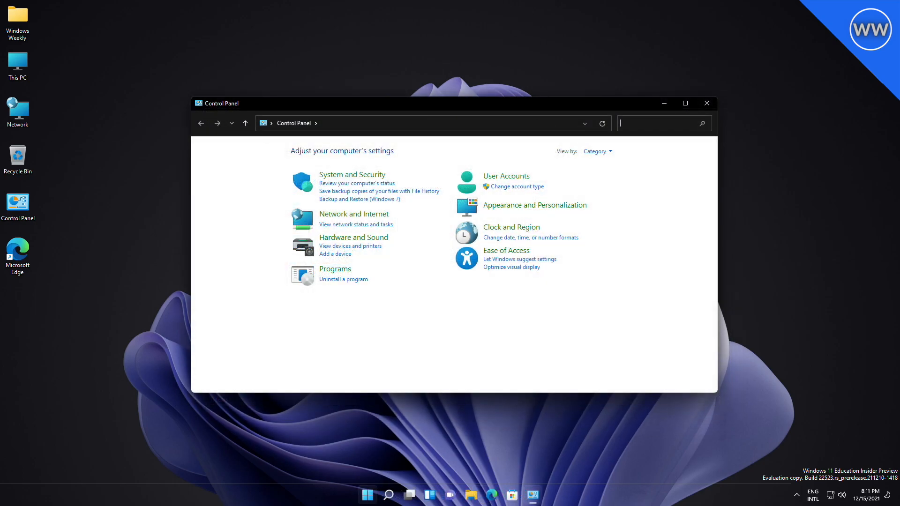
pyautogui.moveTo(335, 269)
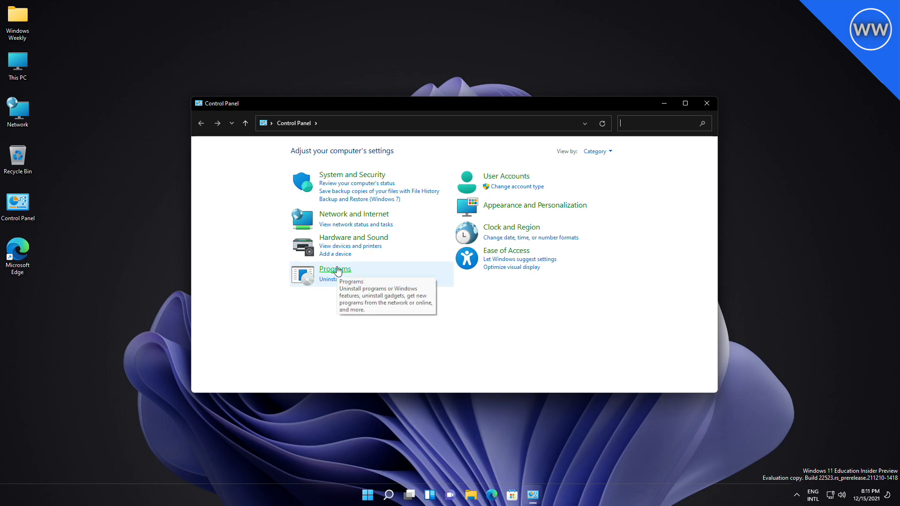
# - Go to Control Panel's Programs category with Programs and Features and Default Programs
pyautogui.click(334, 268)
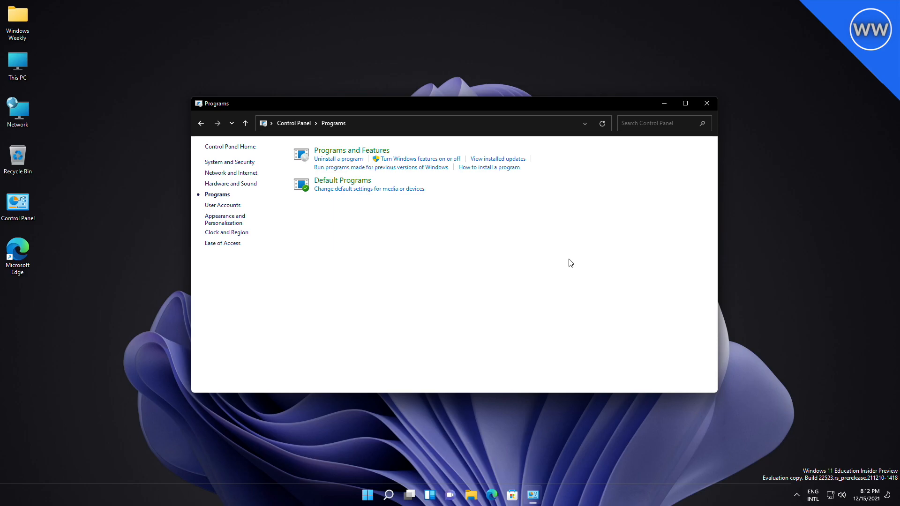
pyautogui.moveTo(338, 159)
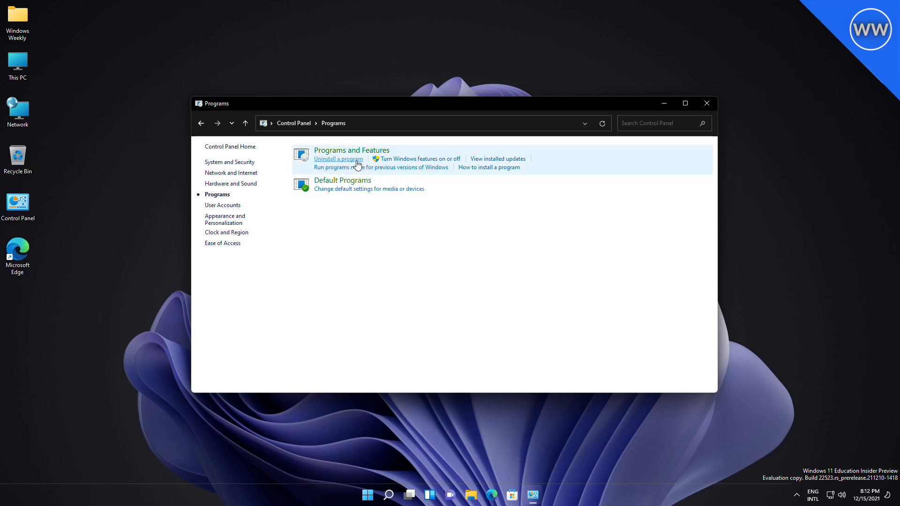
# - View Installed apps, Windows Update history and Uninstall updates, then close Settings
pyautogui.click(338, 159)
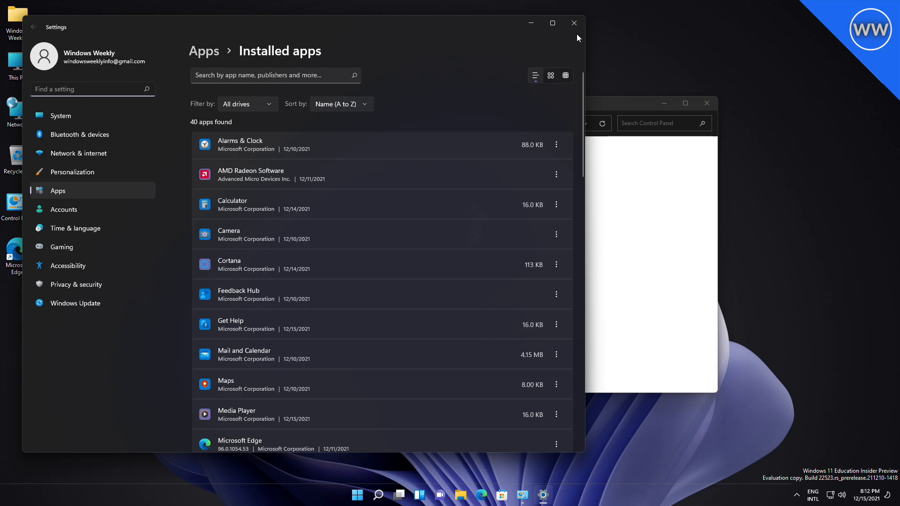
pyautogui.click(357, 494)
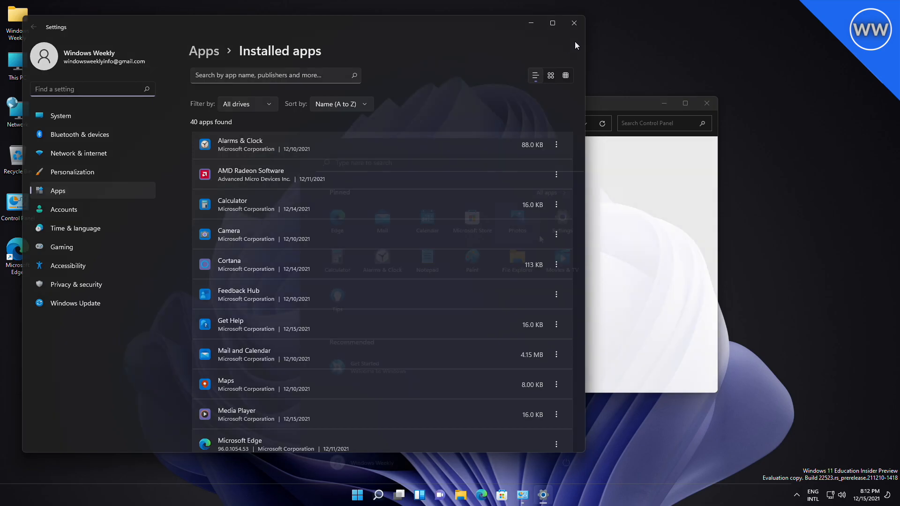
pyautogui.click(75, 303)
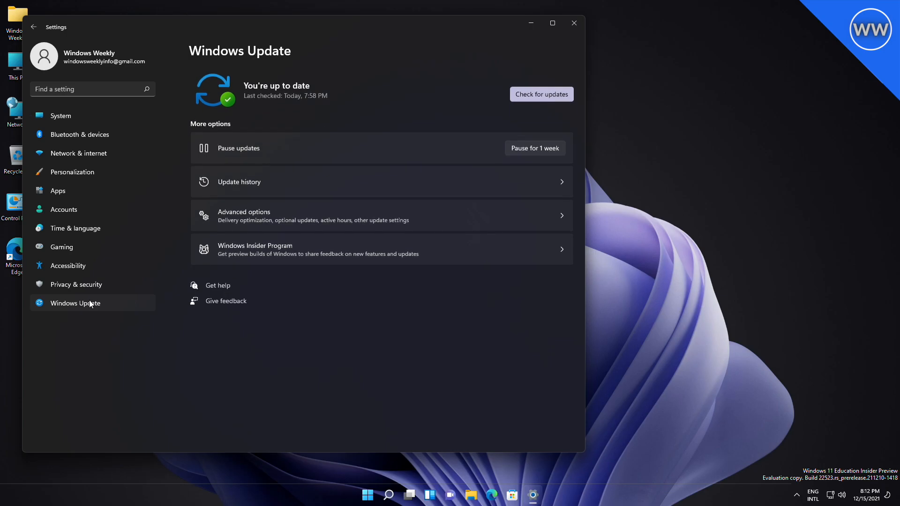
pyautogui.click(239, 182)
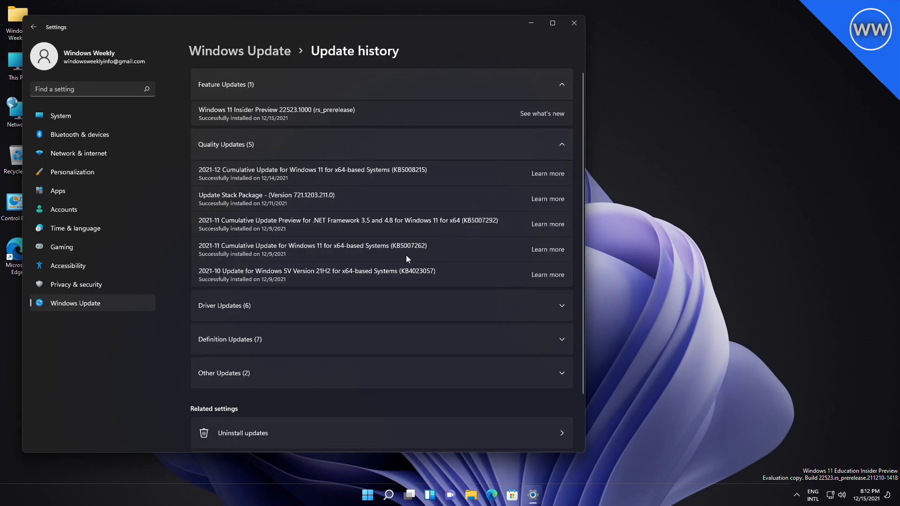
pyautogui.click(243, 432)
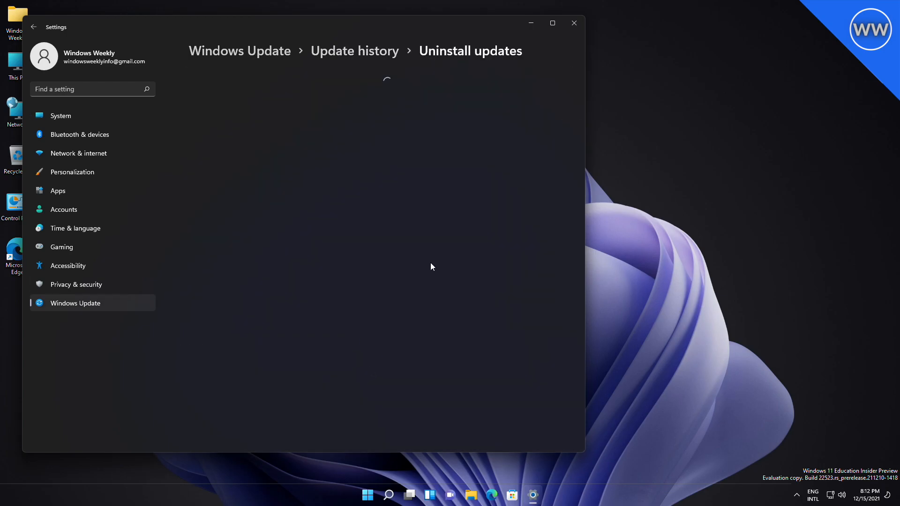
pyautogui.click(572, 23)
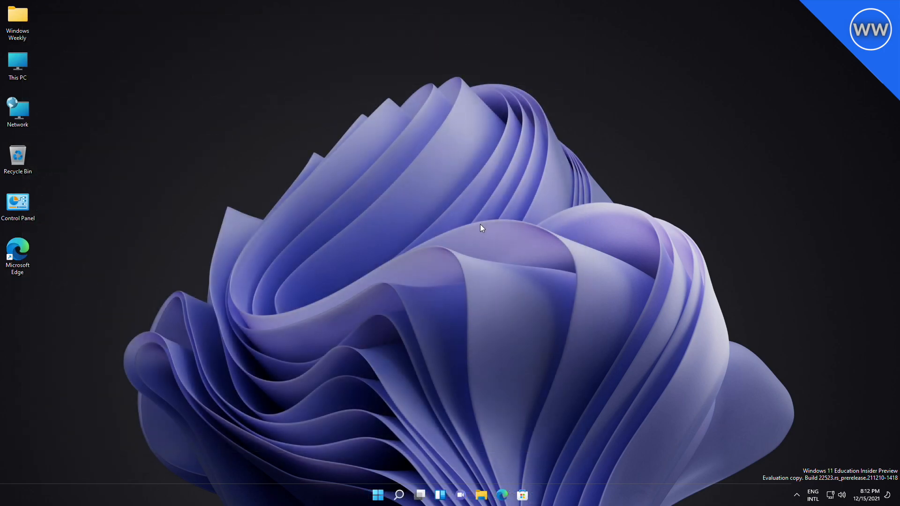
pyautogui.click(377, 494)
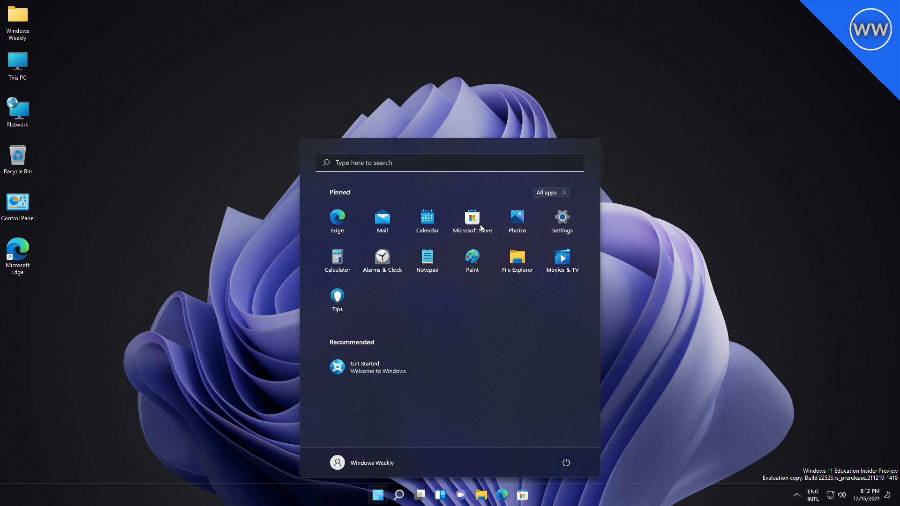
pyautogui.moveTo(566, 441)
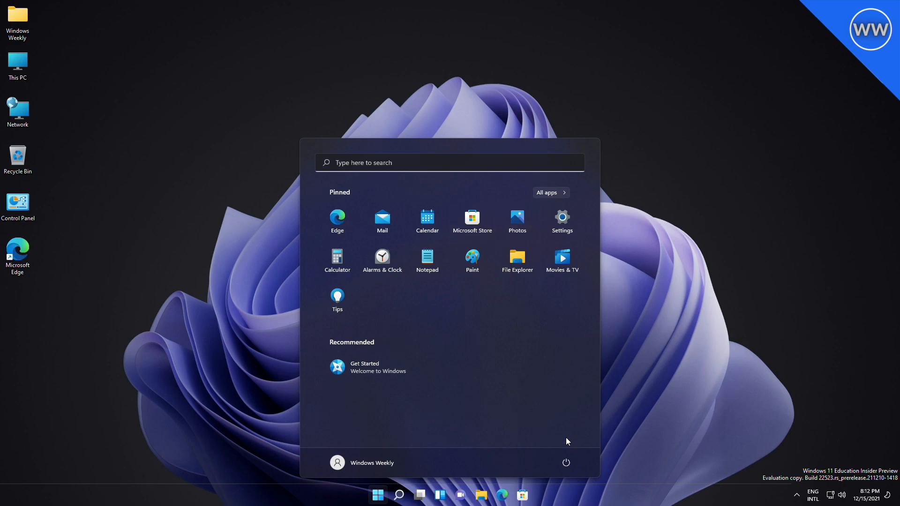
pyautogui.moveTo(544, 376)
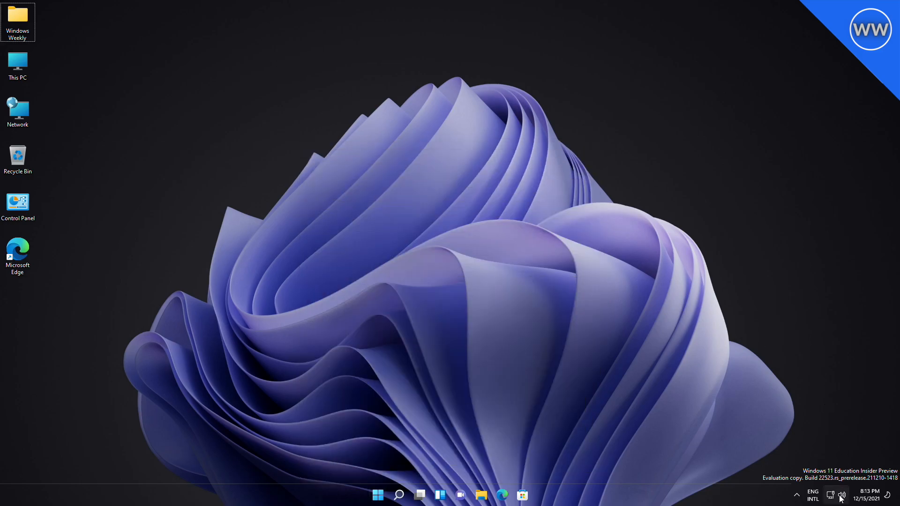
pyautogui.moveTo(698, 408)
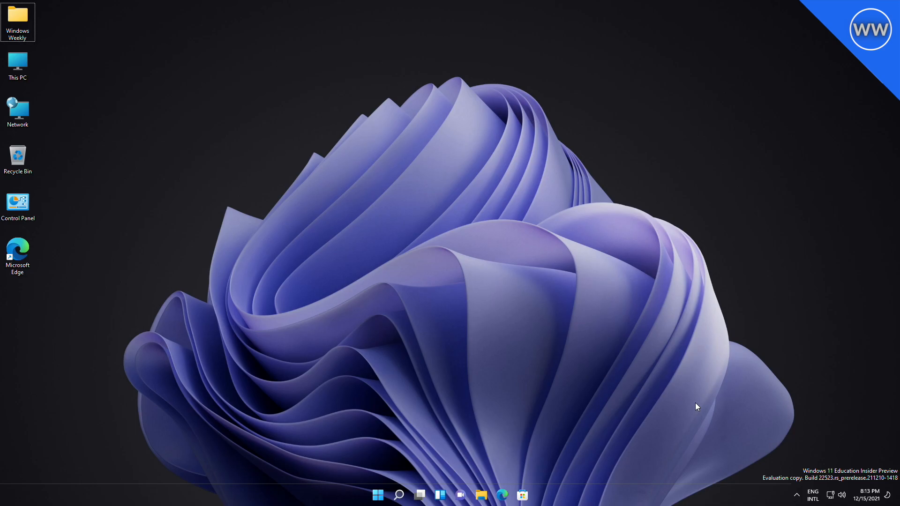
pyautogui.moveTo(608, 396)
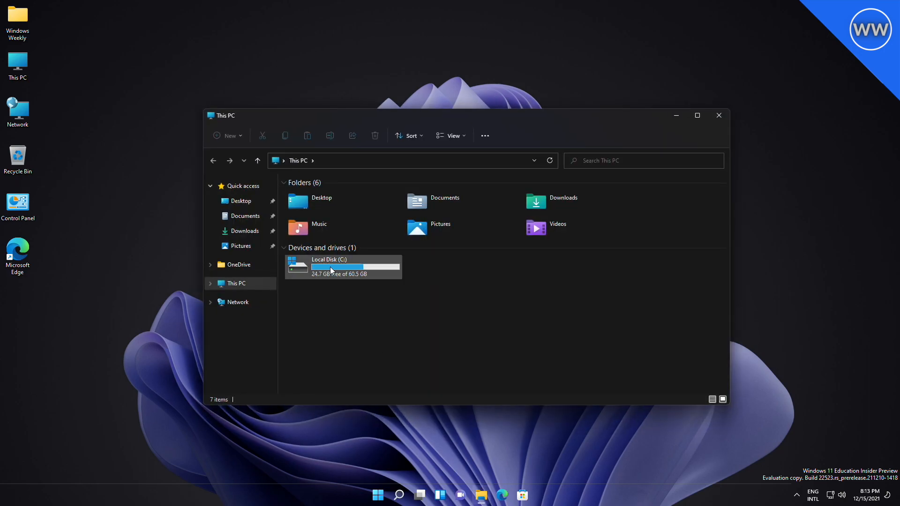
pyautogui.moveTo(491, 331)
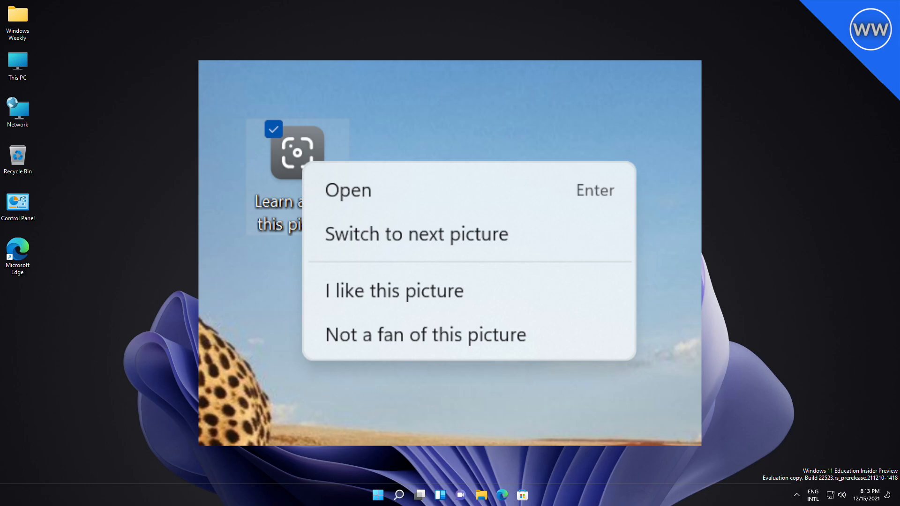
# - Close the Spotlight wallpaper picture's context menu
pyautogui.click(378, 494)
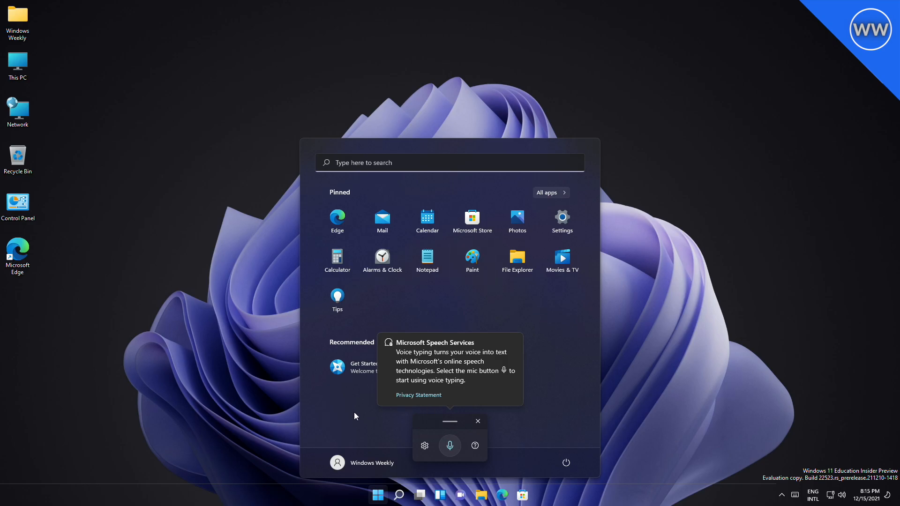
pyautogui.moveTo(584, 365)
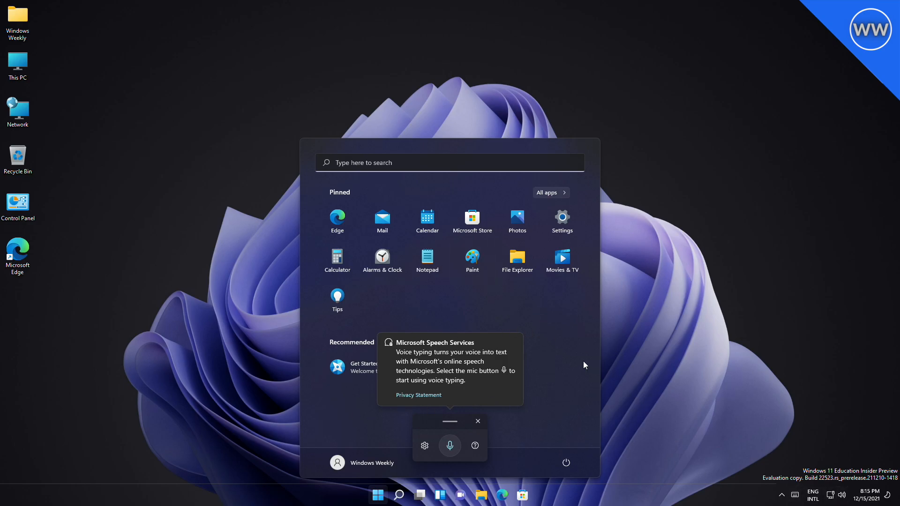
pyautogui.moveTo(559, 360)
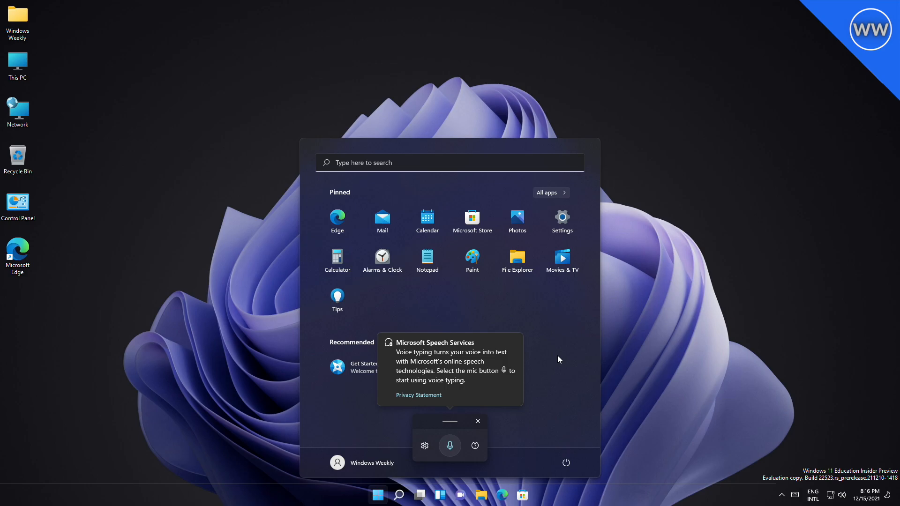
pyautogui.moveTo(628, 350)
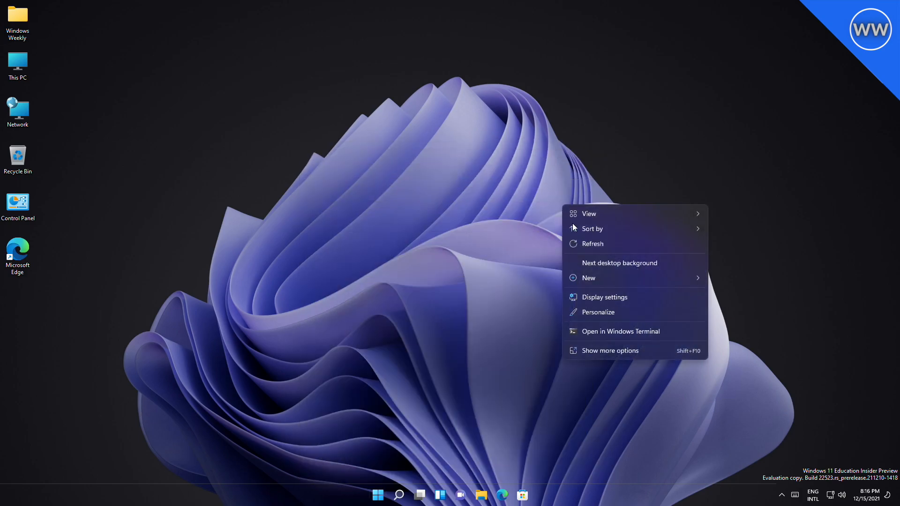
# - Dismiss the desktop context menu and bring up the widgets board
pyautogui.click(620, 262)
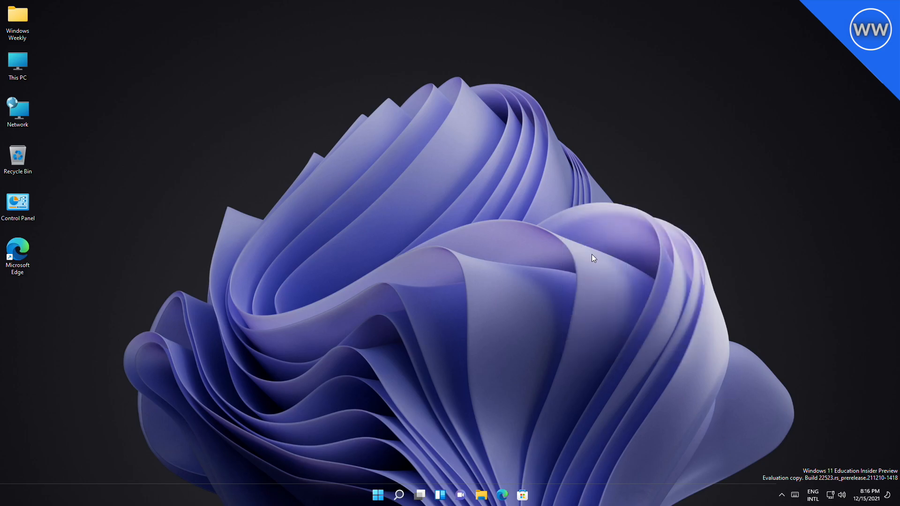
pyautogui.click(440, 494)
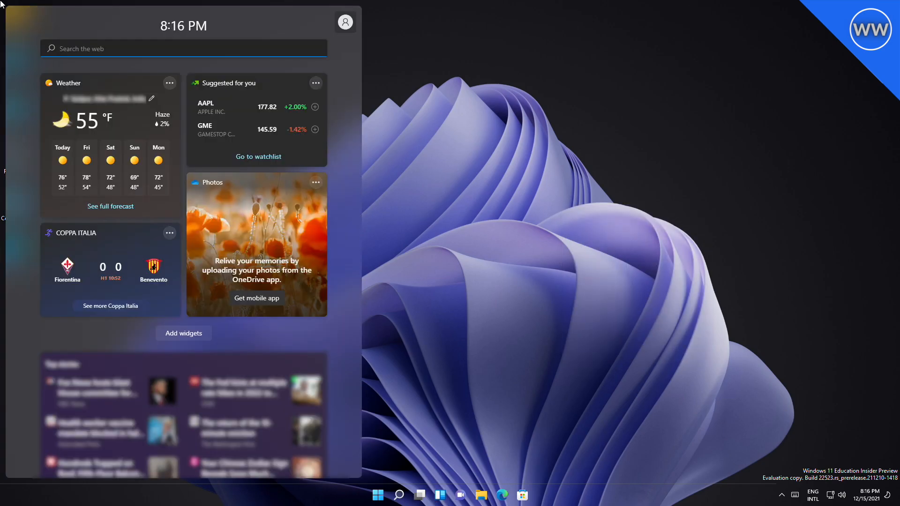
pyautogui.moveTo(606, 175)
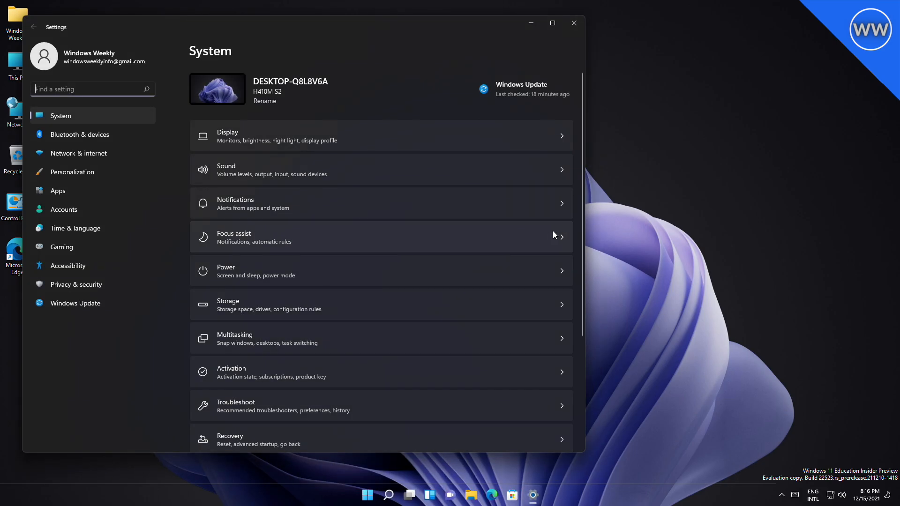
pyautogui.moveTo(883, 139)
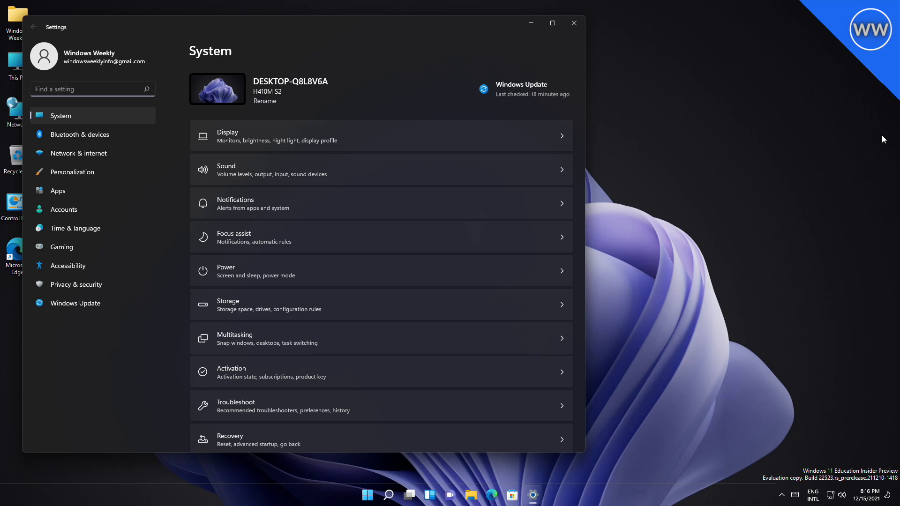
pyautogui.moveTo(16, 129)
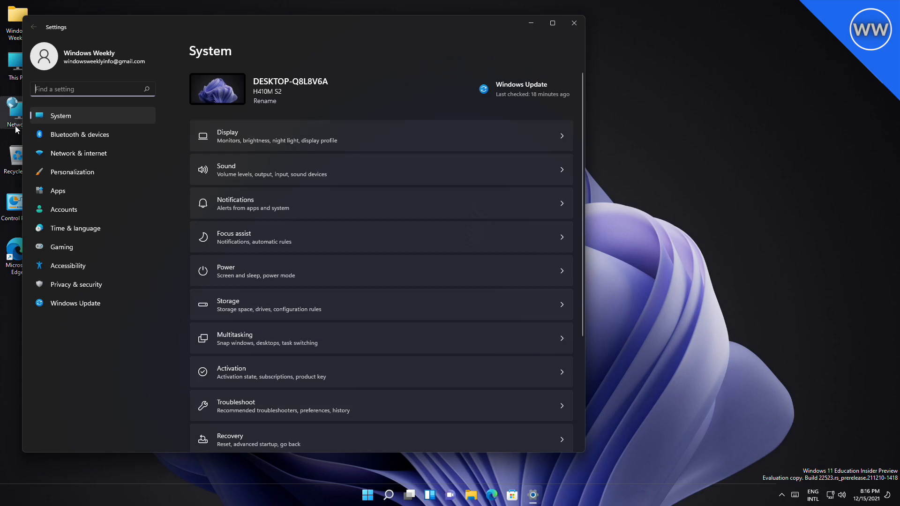
# - Try adding a device under Bluetooth & devices, cancel the dialog, and close Settings
pyautogui.click(80, 135)
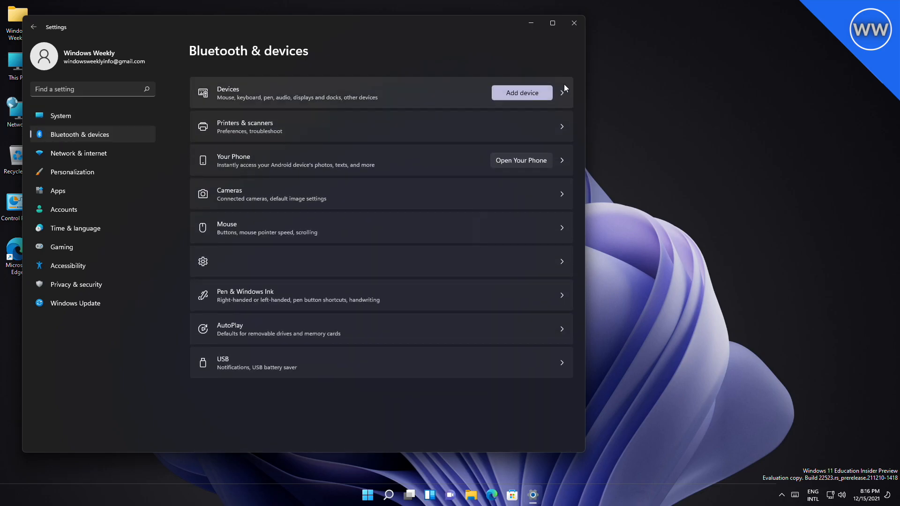
pyautogui.click(521, 93)
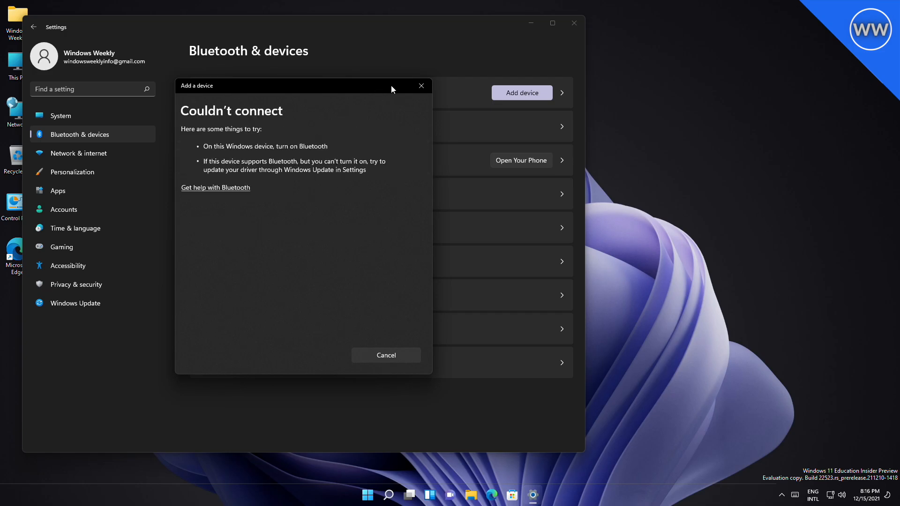
pyautogui.click(521, 93)
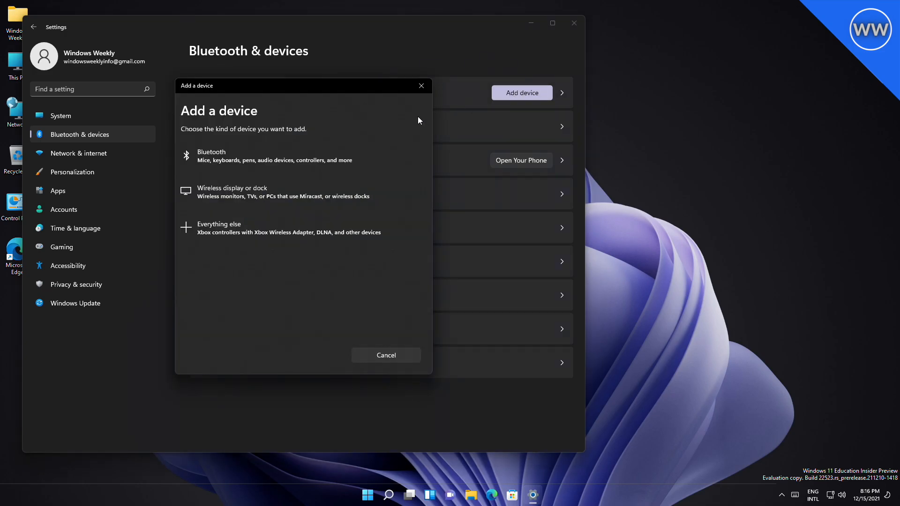
pyautogui.click(386, 355)
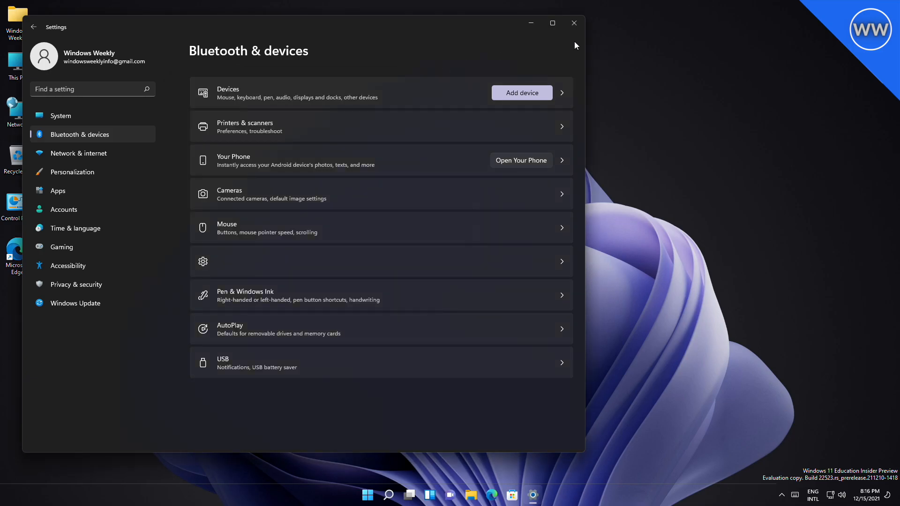
pyautogui.click(573, 23)
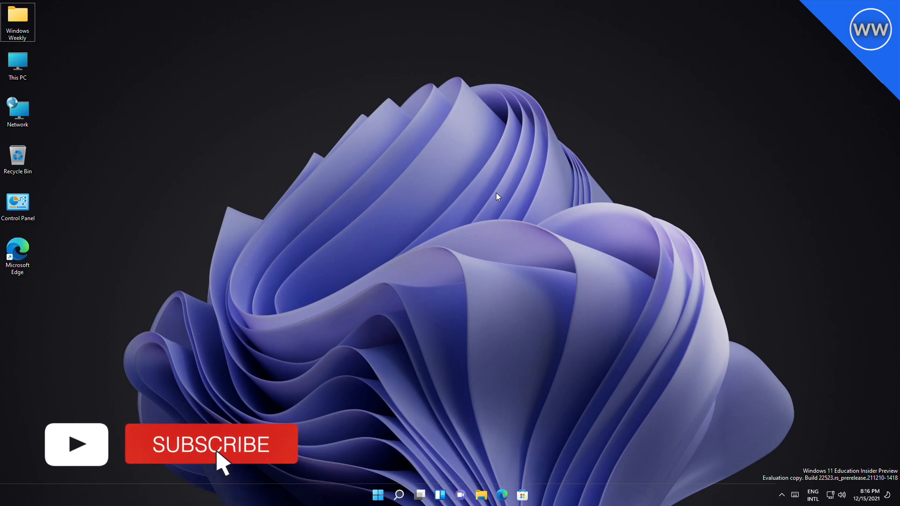
pyautogui.click(210, 444)
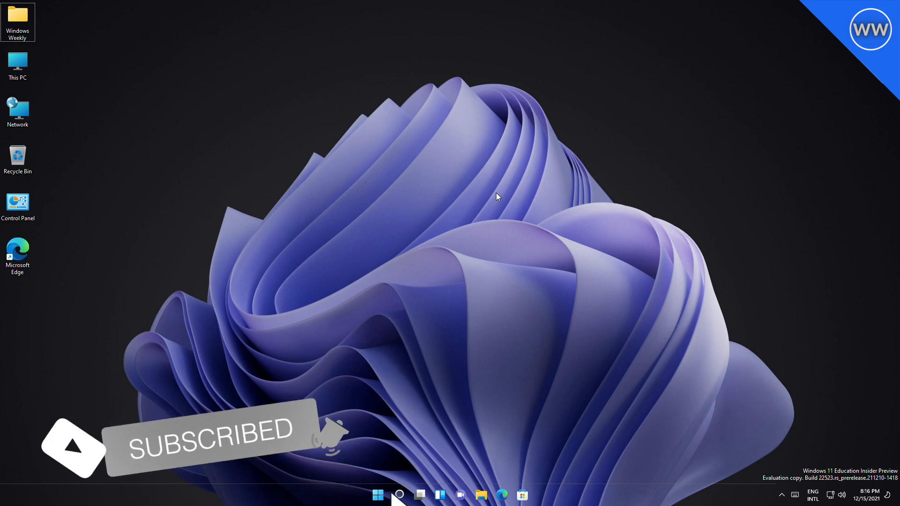